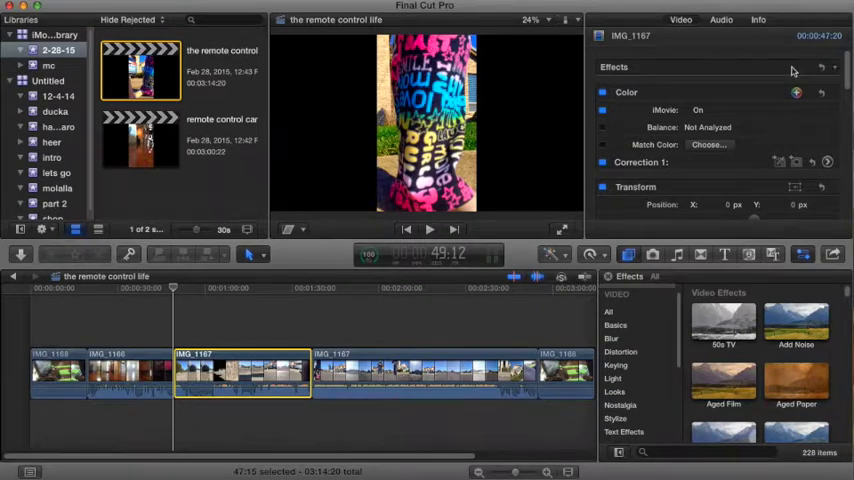
Scroll the Video inspector past Transform and Crop to reveal the Distort section for IMG_1167
scroll(down, 3)
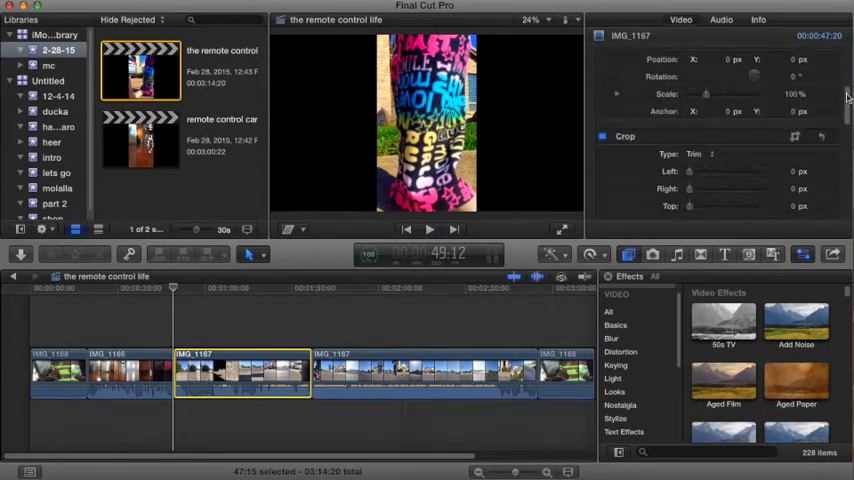
scroll(down, 3)
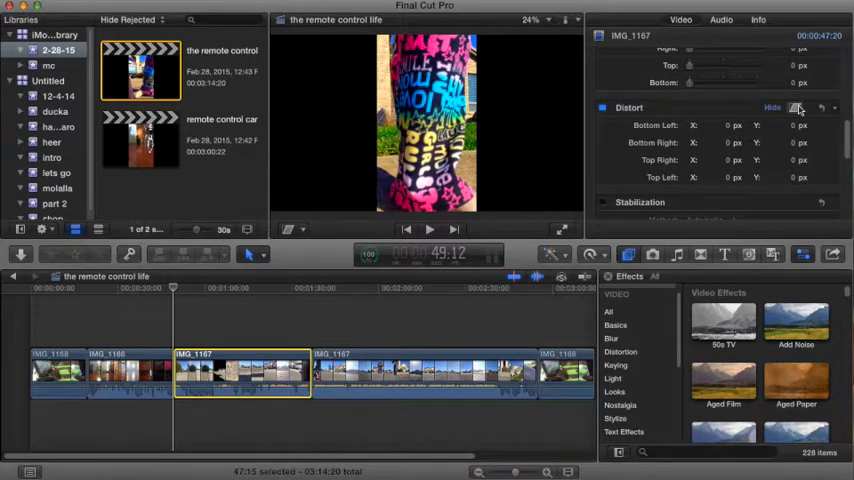
Enable Distort corner handles and pull IMG_1167's right corners outward to fill the widescreen frame
click(794, 108)
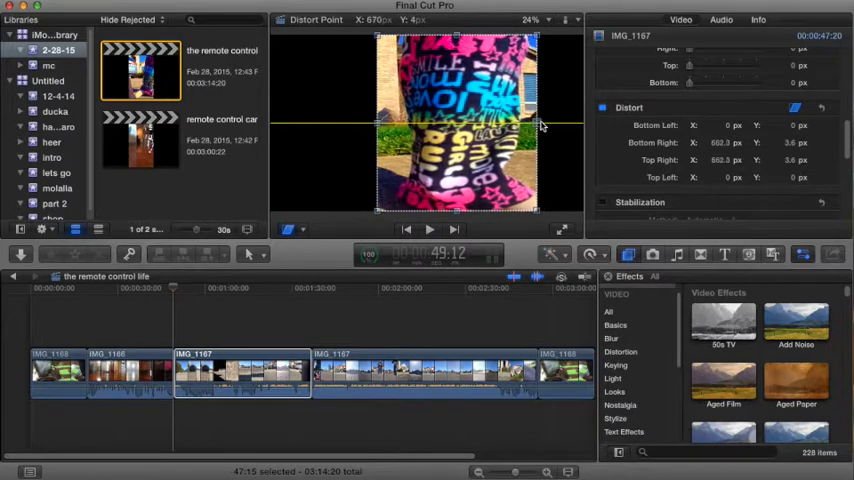
drag(540, 126, 578, 126)
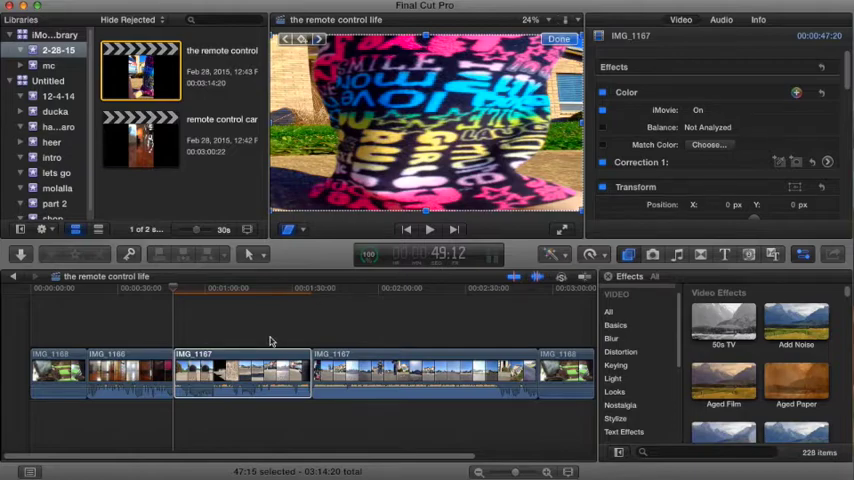
Play back the stretched graffiti clip, then move to the next vertical house clip's Distort settings
click(428, 228)
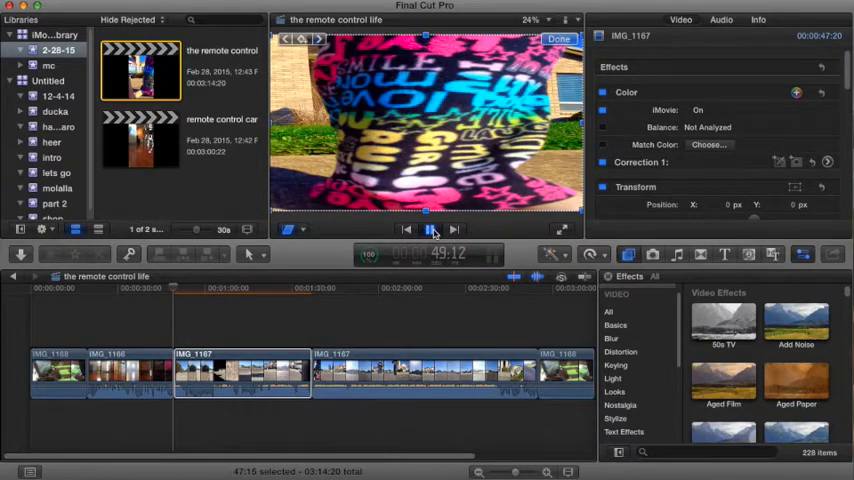
click(430, 228)
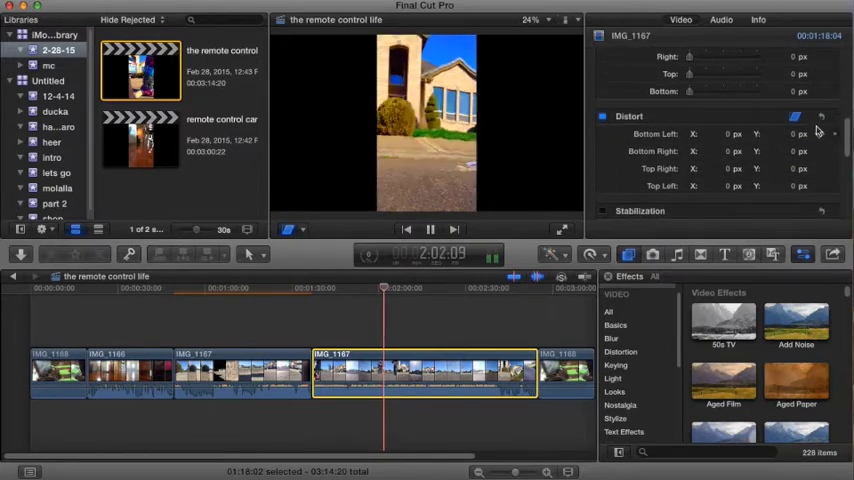
Enable Distort corner handles for the house clip before moving on to IMG_1168
click(796, 112)
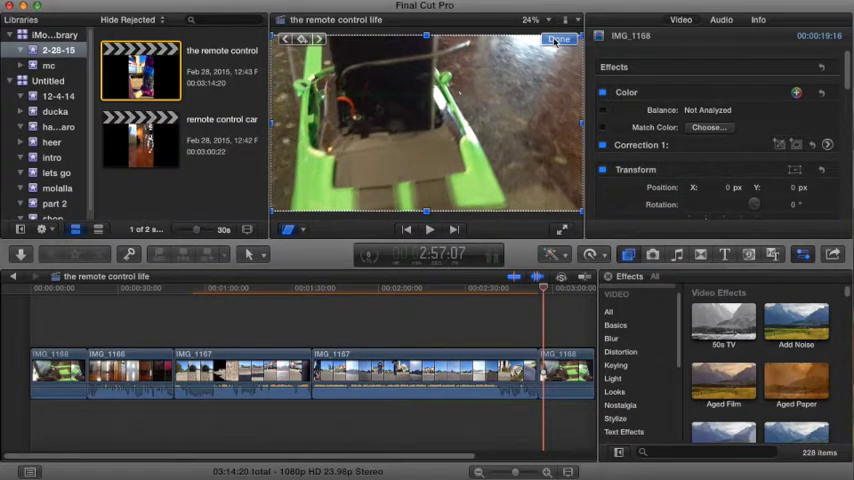
Select the IMG_1168 clip near the timeline start to load its transform and crop settings
click(558, 40)
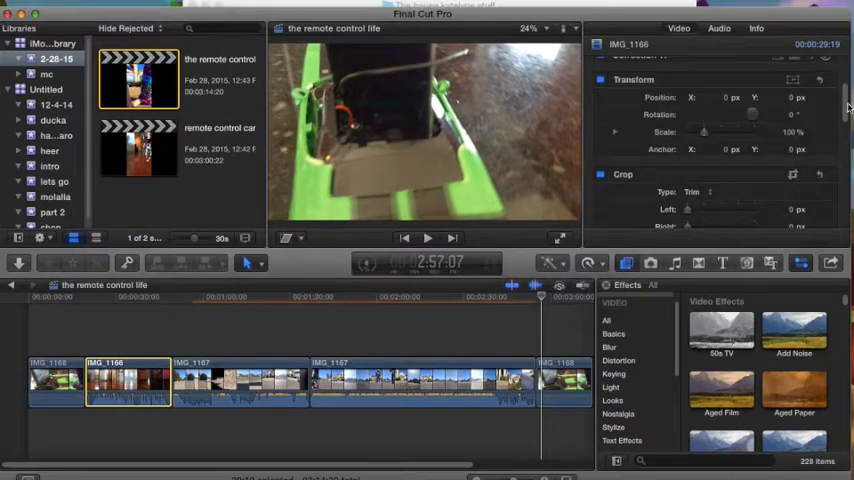
Scroll past Rolling Shutter and Spatial Conform to IMG_1168's Distort section with its corner offsets
scroll(down, 3)
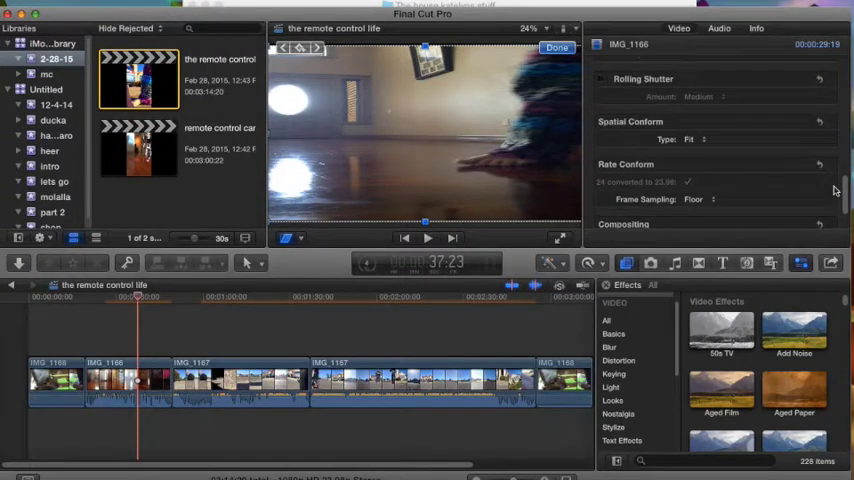
scroll(down, 3)
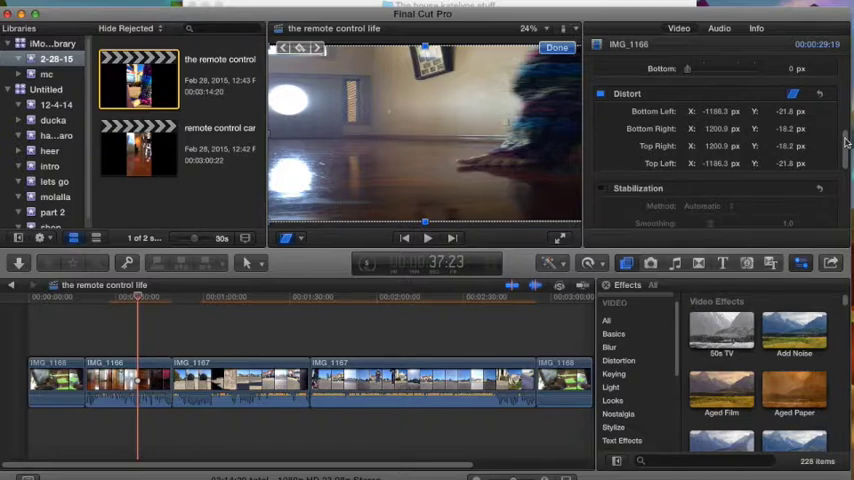